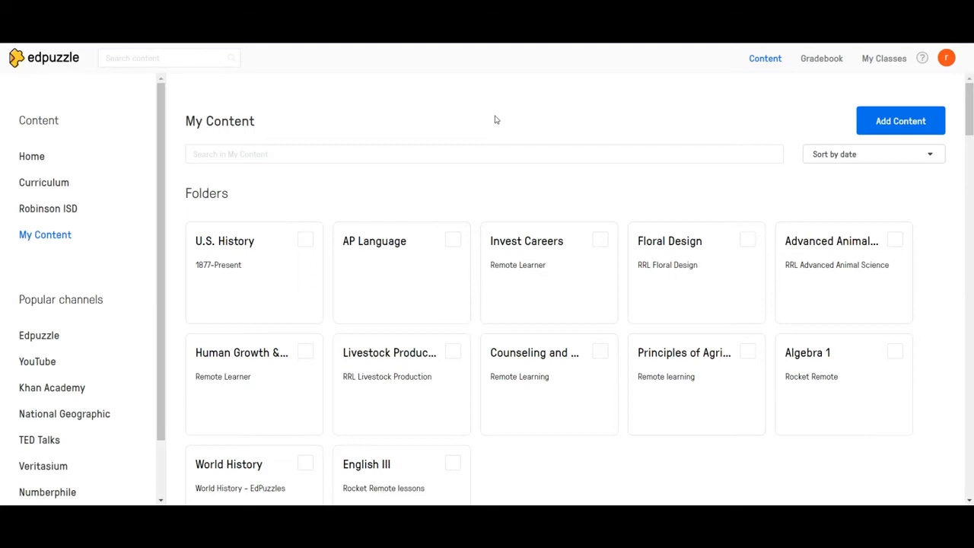
{"action": "mouse_move", "coordinate": [588, 86]}
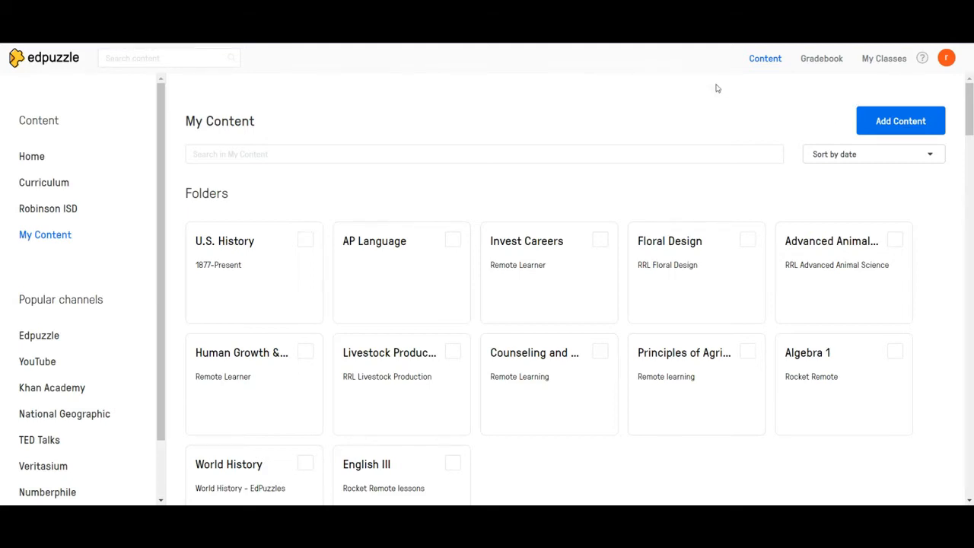
{"action": "mouse_move", "coordinate": [932, 48]}
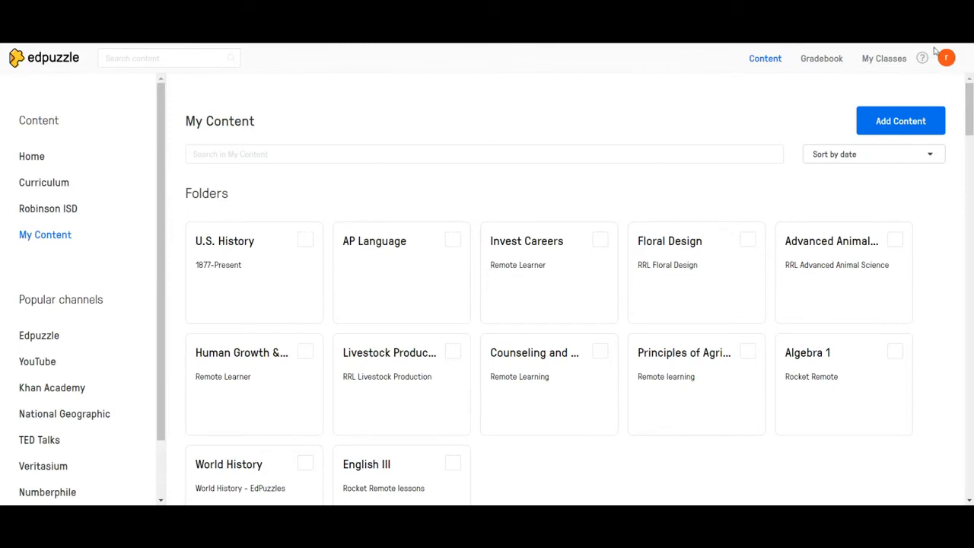
{"action": "mouse_move", "coordinate": [929, 84]}
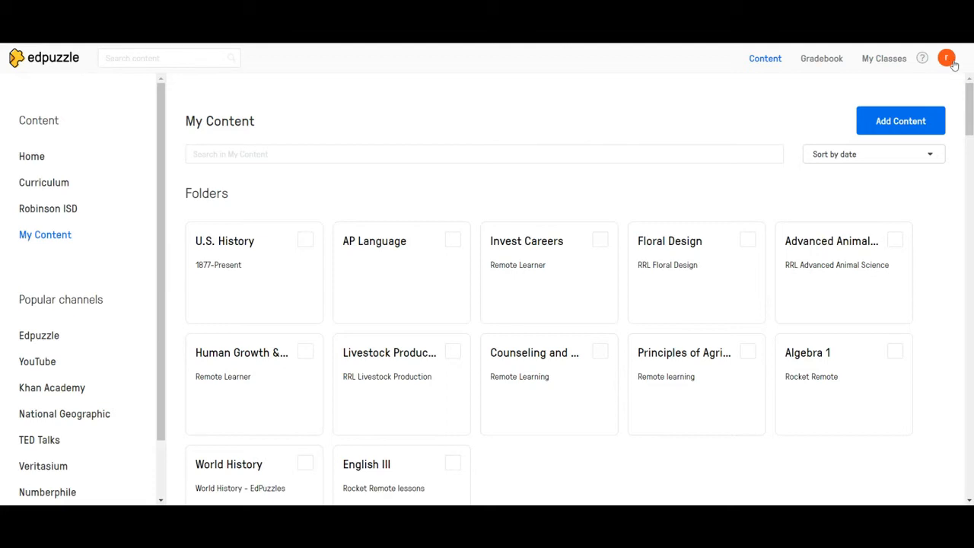
Show the Robinson ISD network content and its directory of 166 teachers.
{"action": "left_click", "coordinate": [951, 58]}
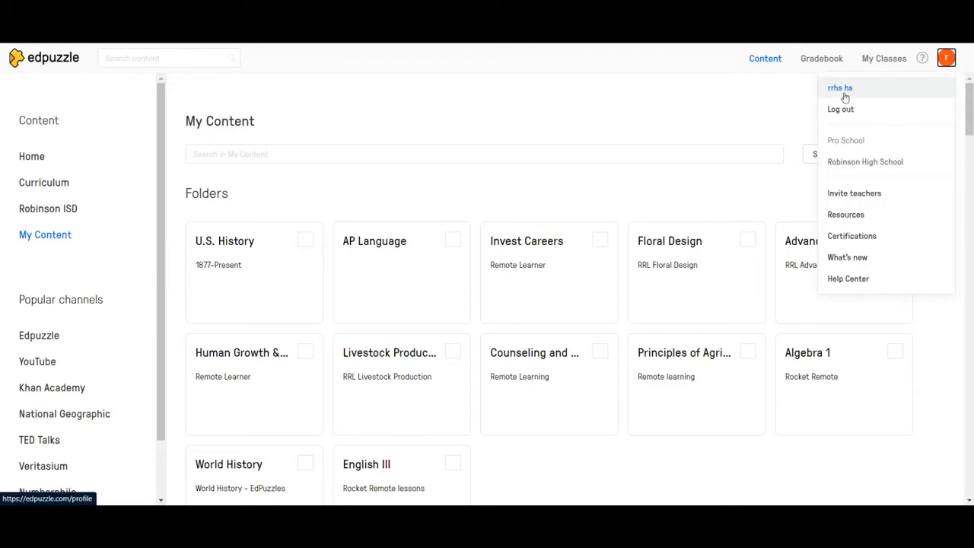
{"action": "mouse_move", "coordinate": [842, 96]}
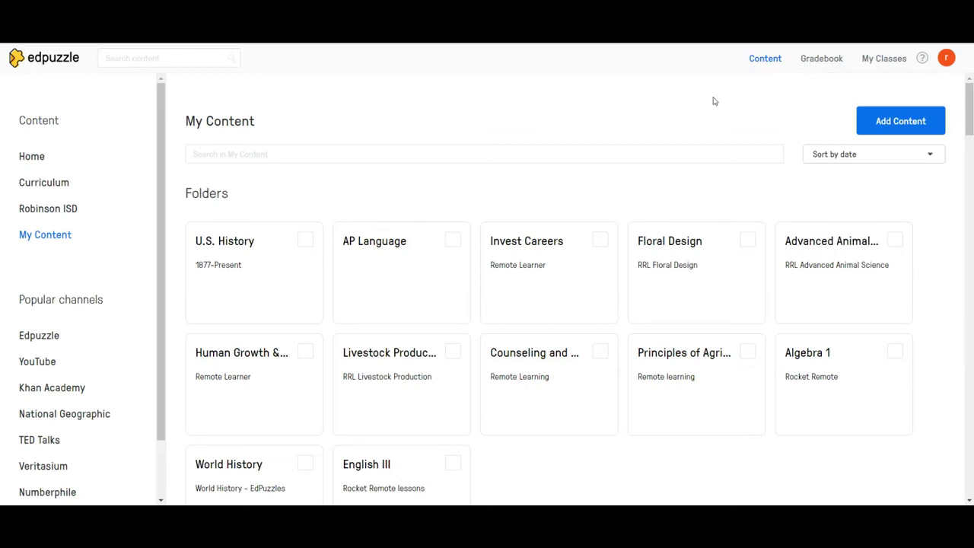
{"action": "mouse_move", "coordinate": [870, 86]}
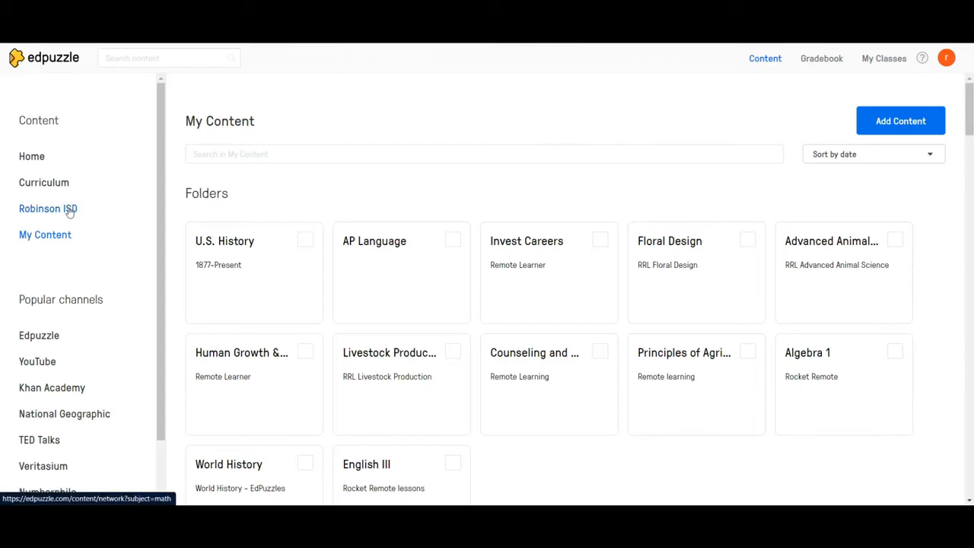
{"action": "left_click", "coordinate": [47, 208]}
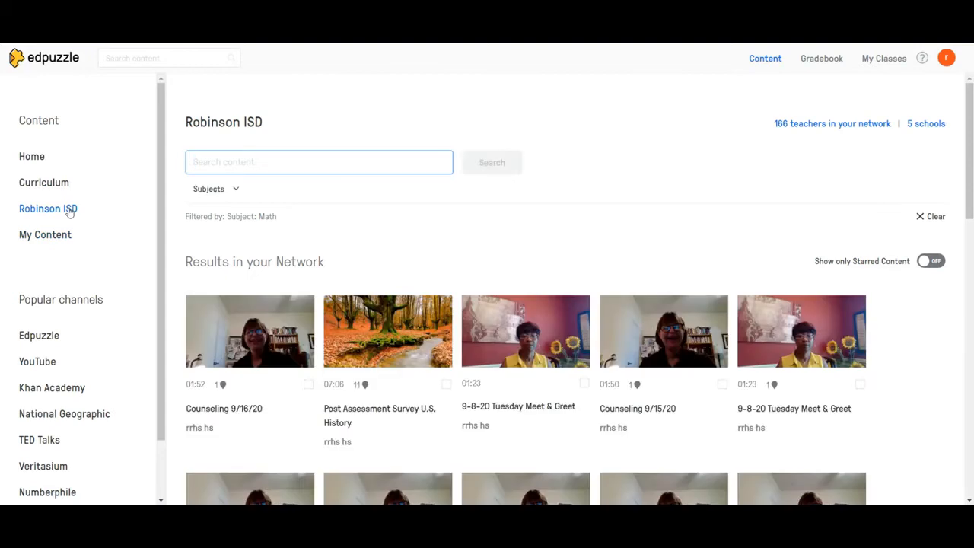
{"action": "mouse_move", "coordinate": [793, 124]}
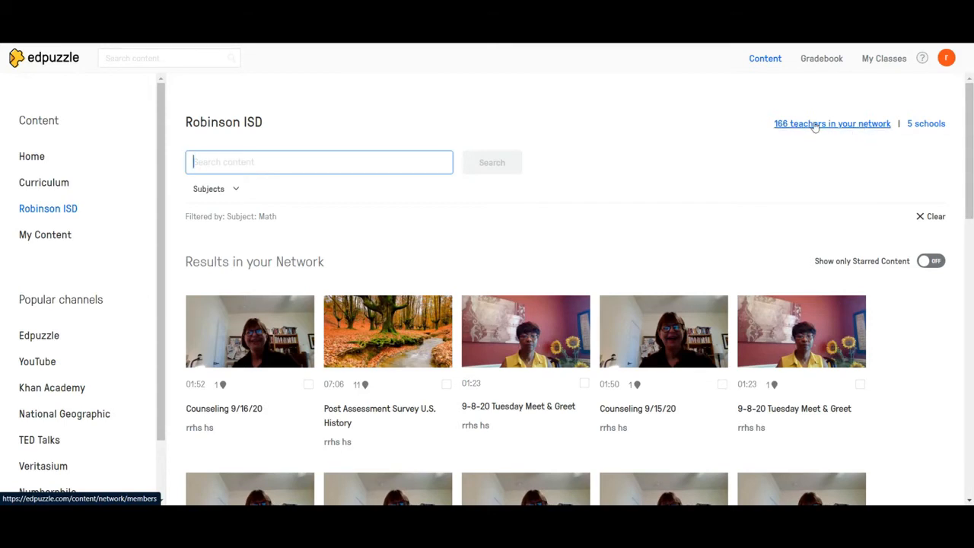
{"action": "left_click", "coordinate": [832, 123]}
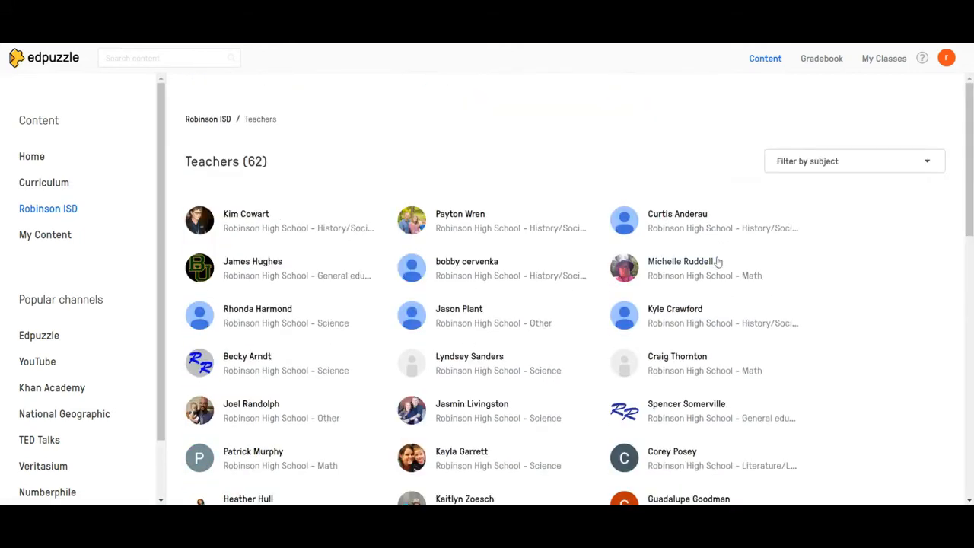
{"action": "mouse_move", "coordinate": [851, 164]}
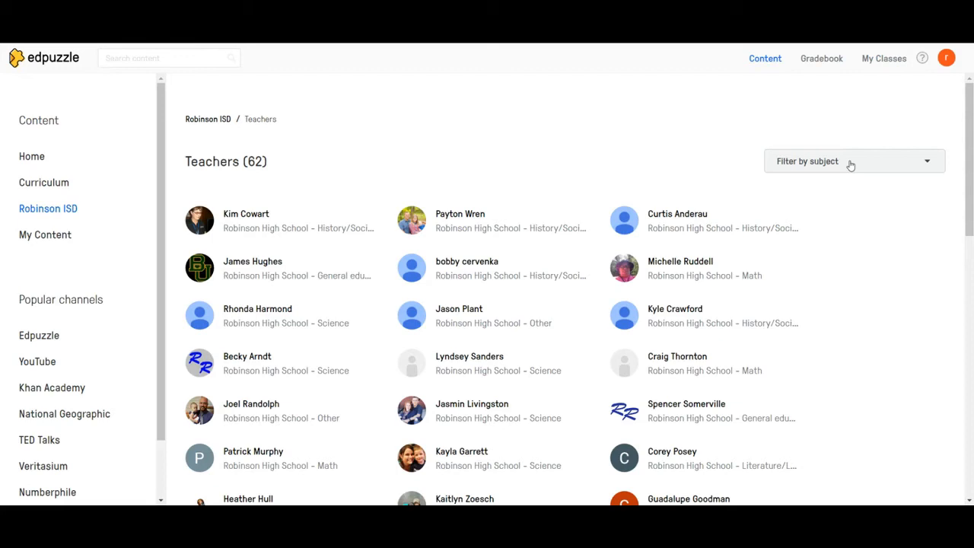
{"action": "mouse_move", "coordinate": [267, 239]}
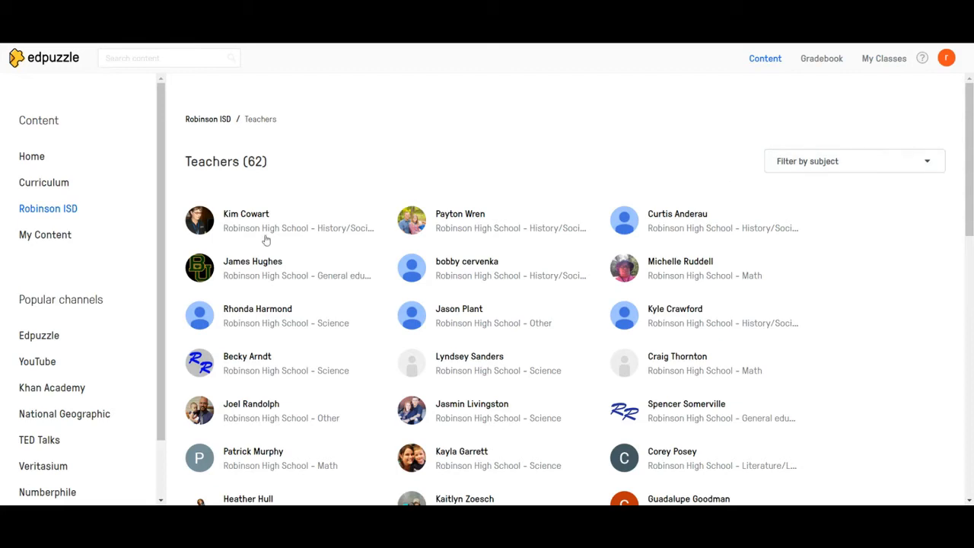
{"action": "mouse_move", "coordinate": [229, 266]}
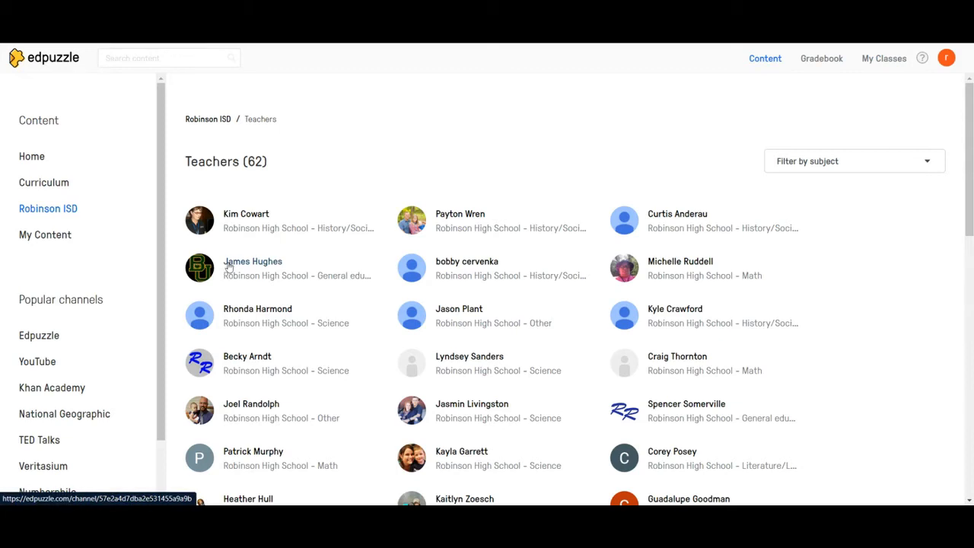
From a teacher's collection, select '2018 REF Grant Training Video 2' and copy it into my content.
{"action": "left_click", "coordinate": [253, 261]}
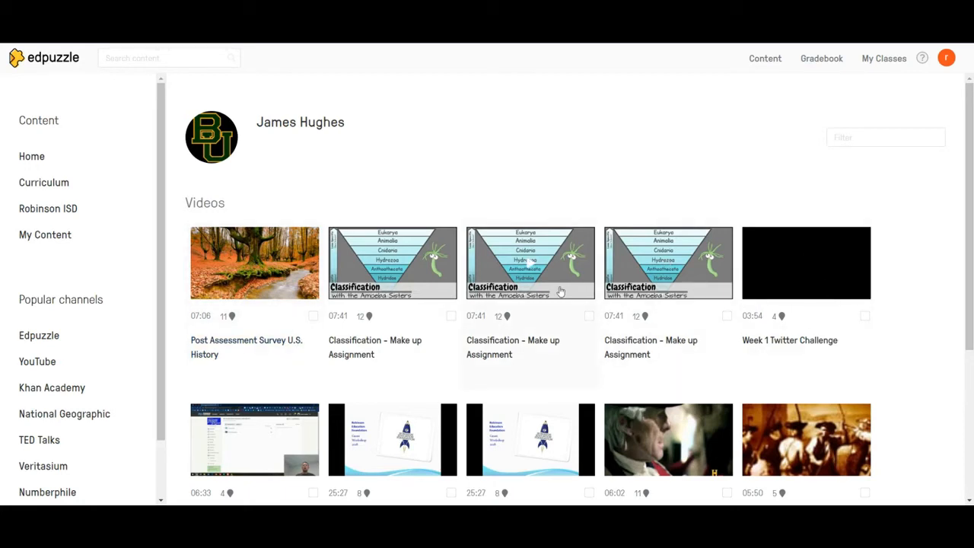
{"action": "mouse_move", "coordinate": [339, 272]}
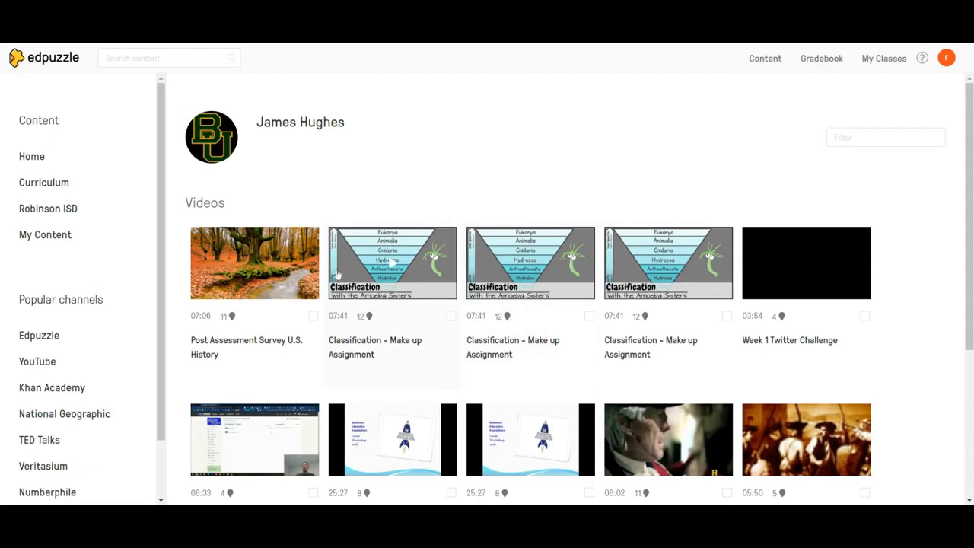
{"action": "mouse_move", "coordinate": [315, 321]}
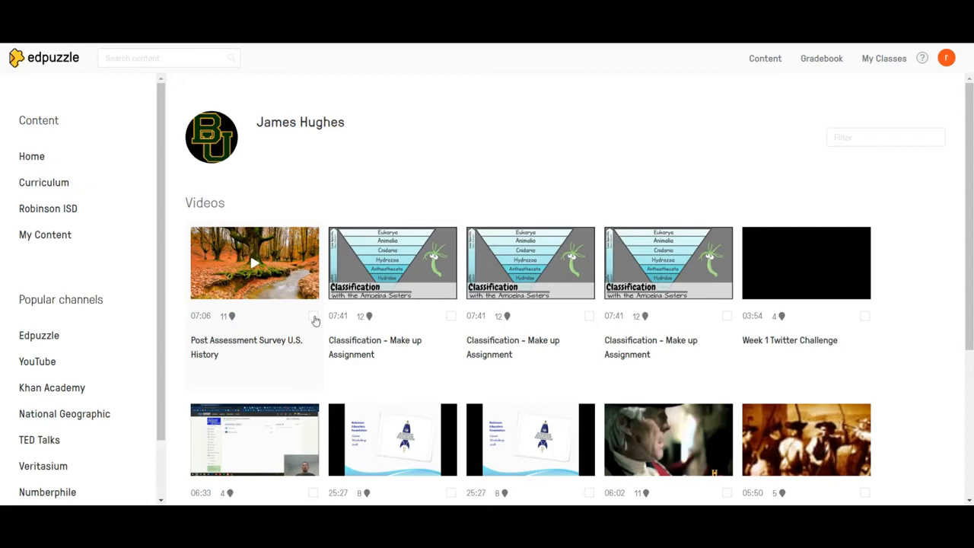
{"action": "left_click", "coordinate": [314, 318]}
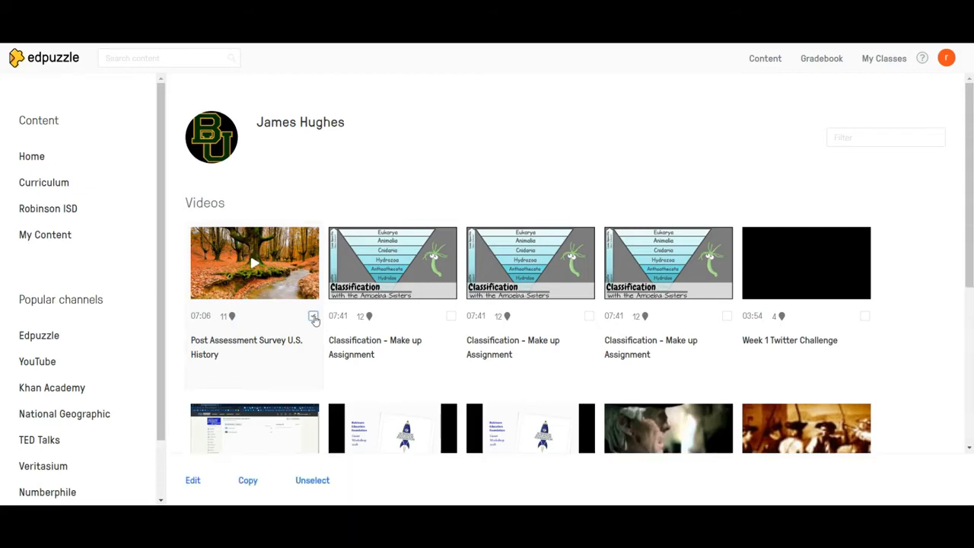
{"action": "scroll", "scroll_direction": "down", "scroll_amount": 3}
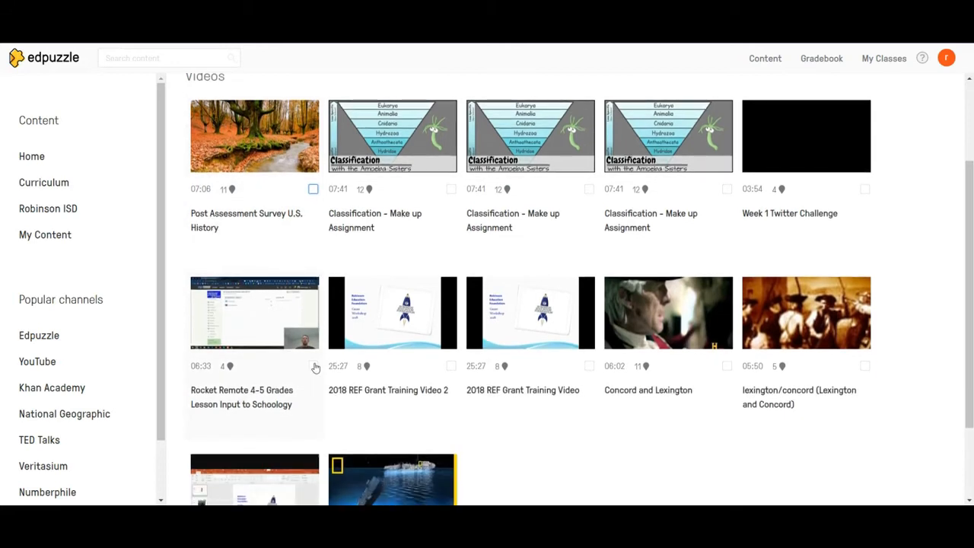
{"action": "left_click", "coordinate": [451, 366]}
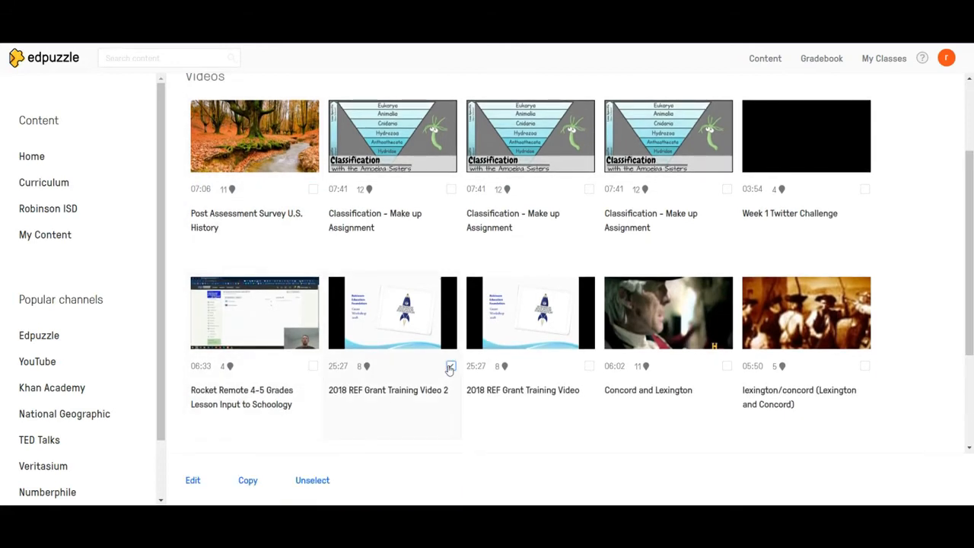
{"action": "left_click", "coordinate": [450, 366]}
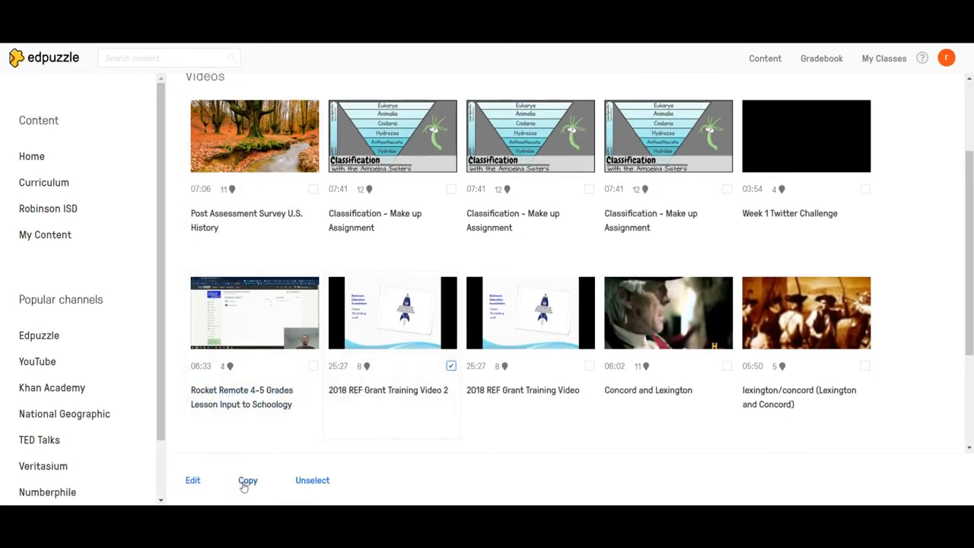
{"action": "left_click", "coordinate": [247, 480]}
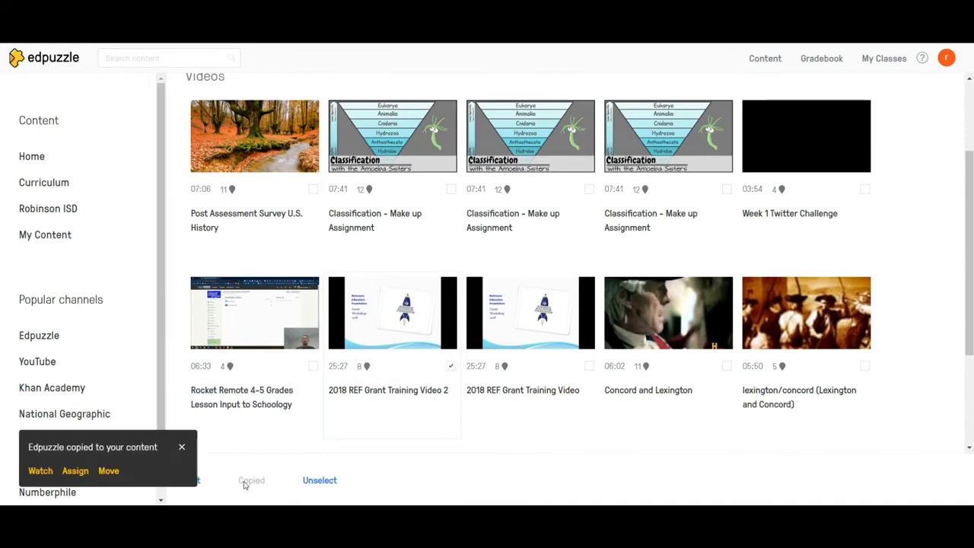
{"action": "mouse_move", "coordinate": [74, 470]}
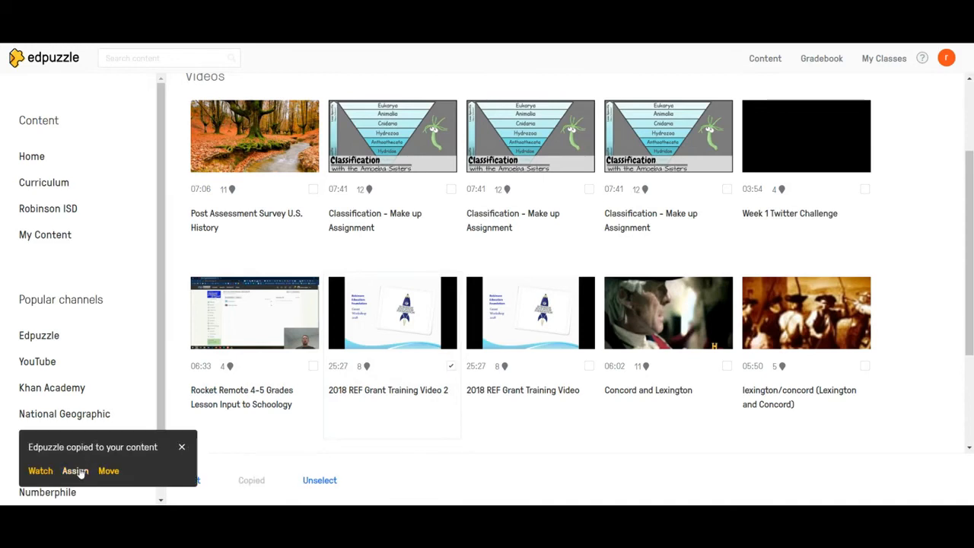
Begin assigning the copied video and scroll the class list down to Sociology.
{"action": "left_click", "coordinate": [75, 471]}
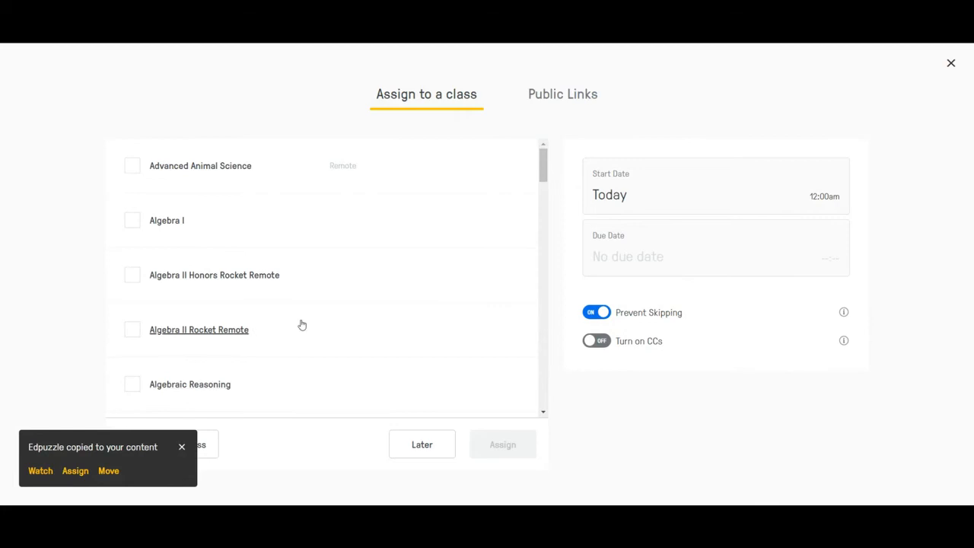
{"action": "scroll", "scroll_direction": "down", "scroll_amount": 3}
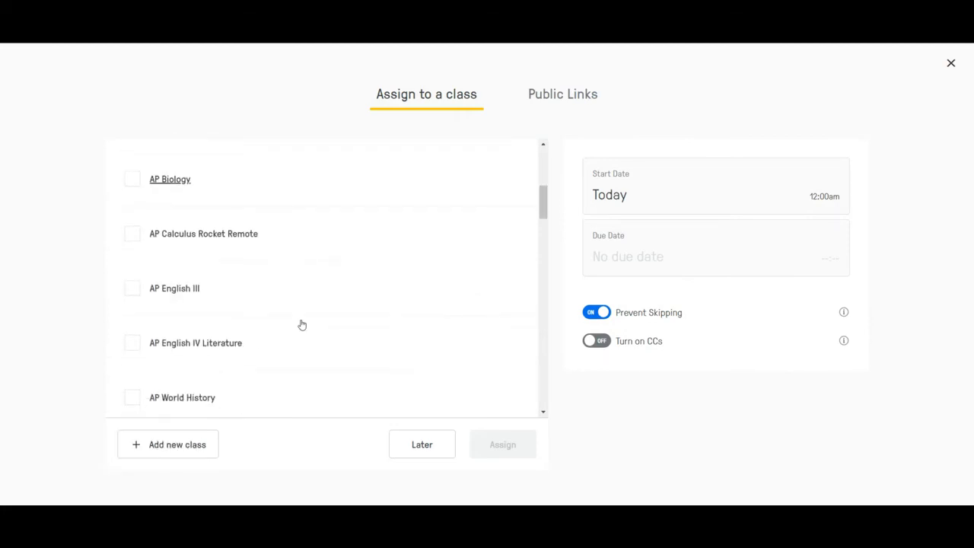
{"action": "scroll", "scroll_direction": "down", "scroll_amount": 3}
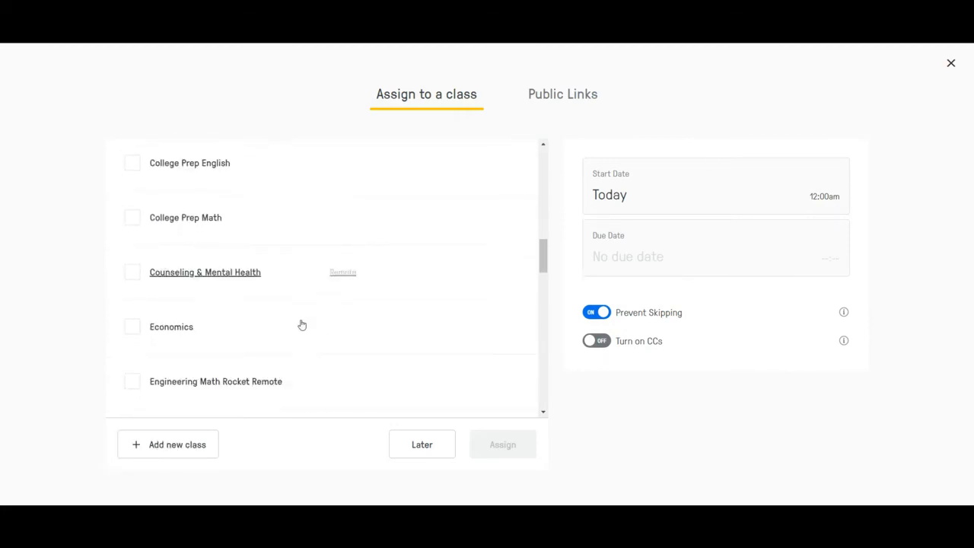
{"action": "scroll", "scroll_direction": "down", "scroll_amount": 3}
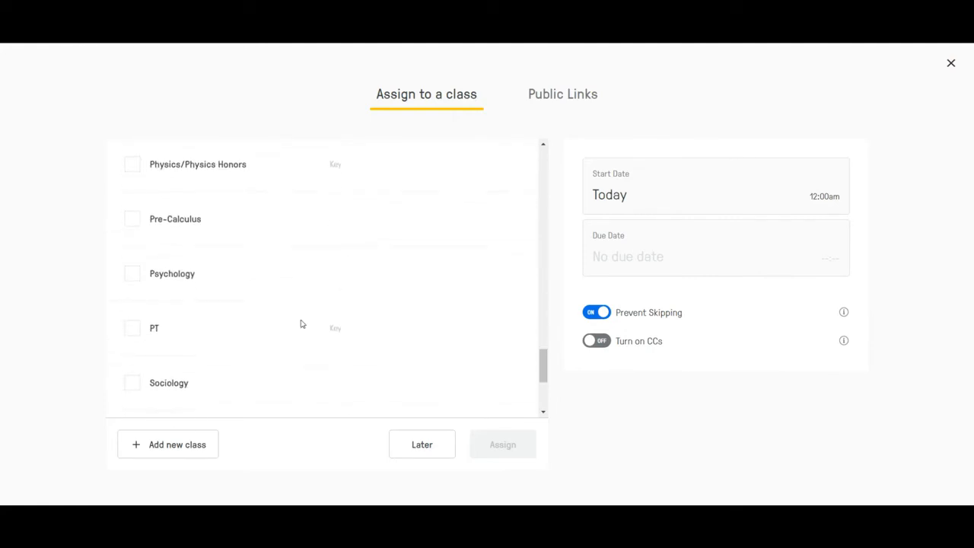
{"action": "scroll", "scroll_direction": "down", "scroll_amount": 3}
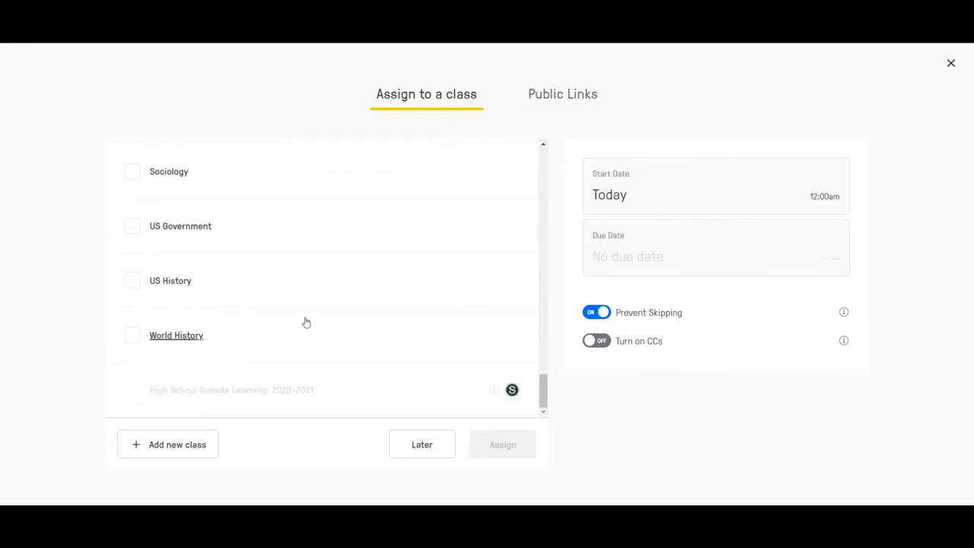
{"action": "mouse_move", "coordinate": [224, 257]}
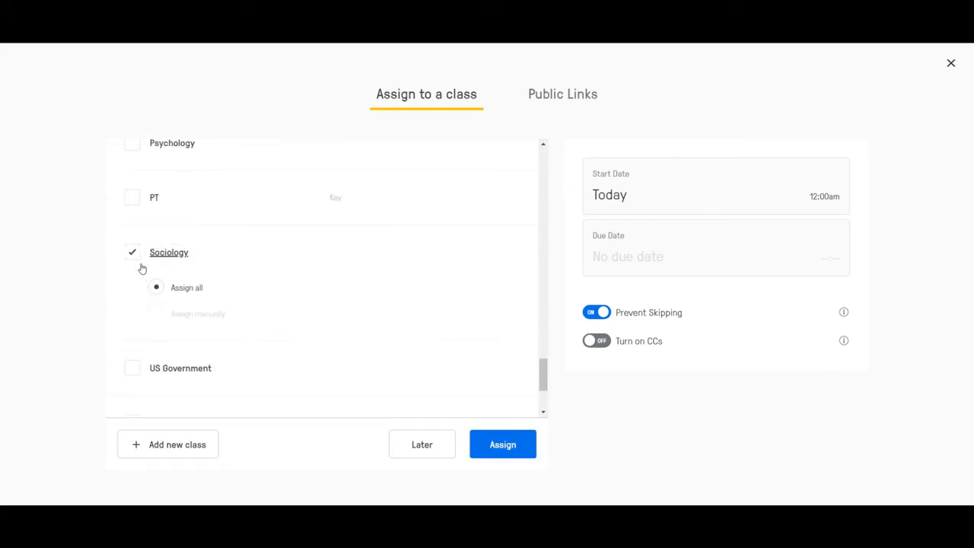
Set both start and due dates to September 8 and save them.
{"action": "left_click", "coordinate": [707, 190]}
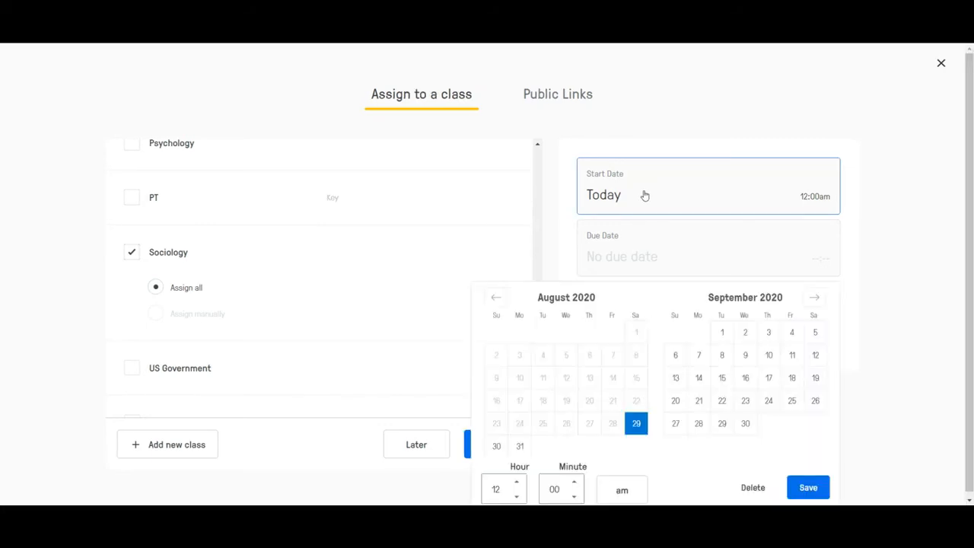
{"action": "mouse_move", "coordinate": [722, 355]}
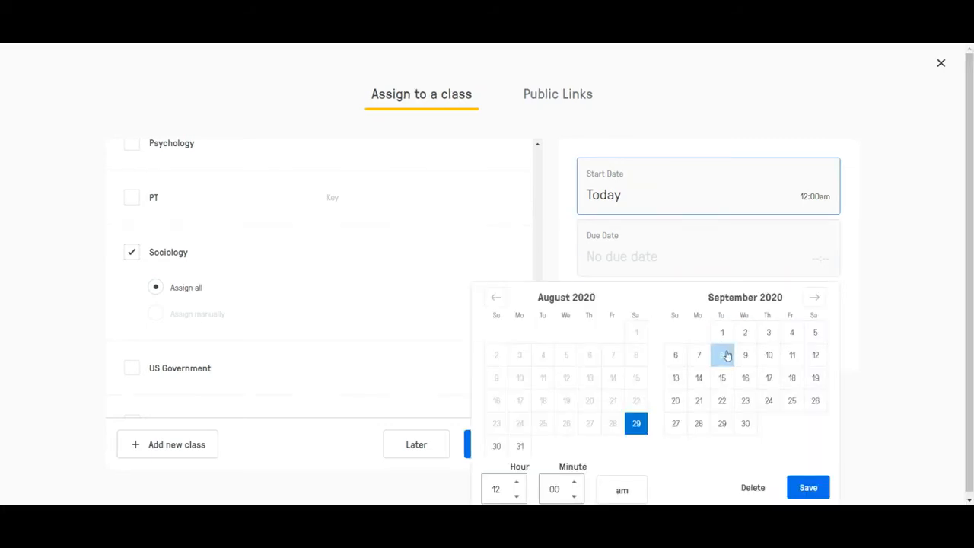
{"action": "left_click", "coordinate": [721, 354]}
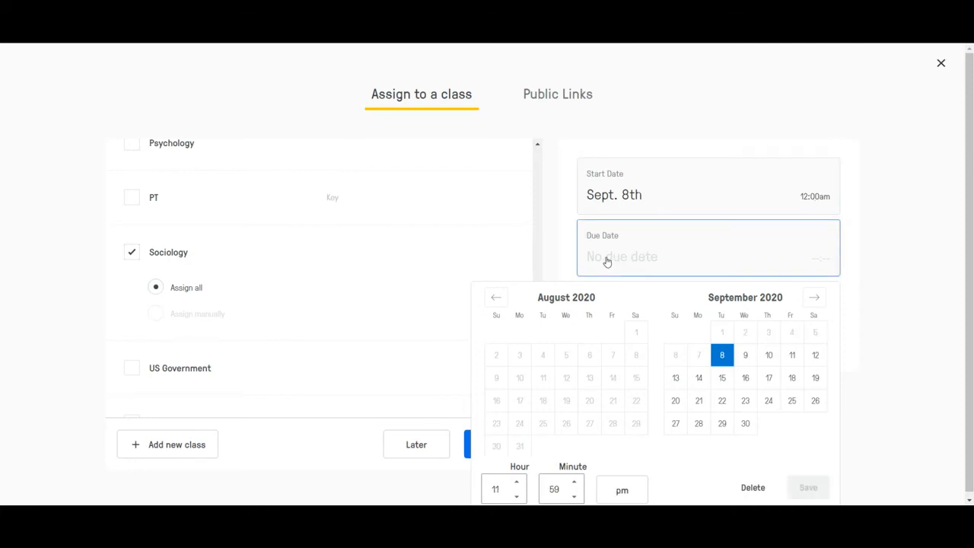
{"action": "left_click", "coordinate": [721, 354]}
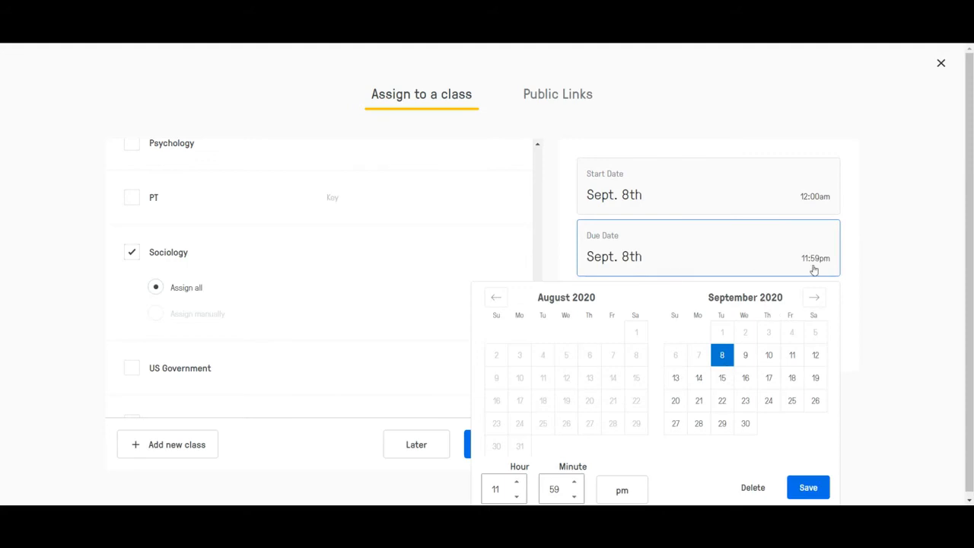
{"action": "mouse_move", "coordinate": [611, 305]}
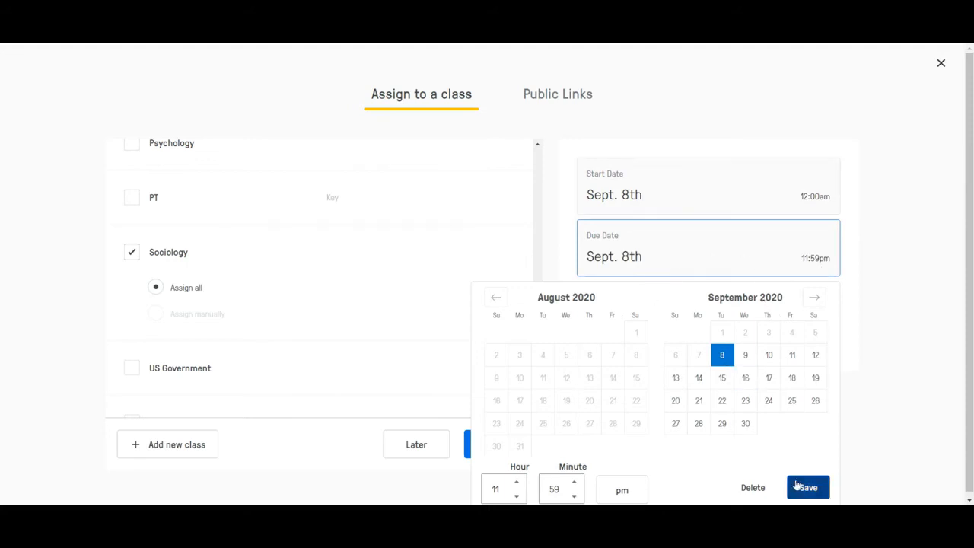
{"action": "left_click", "coordinate": [807, 486]}
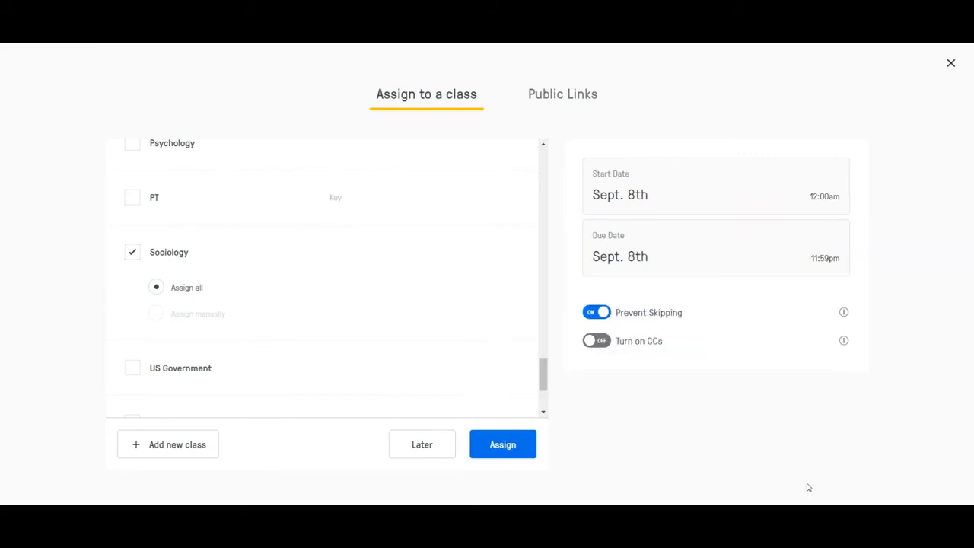
{"action": "mouse_move", "coordinate": [598, 324]}
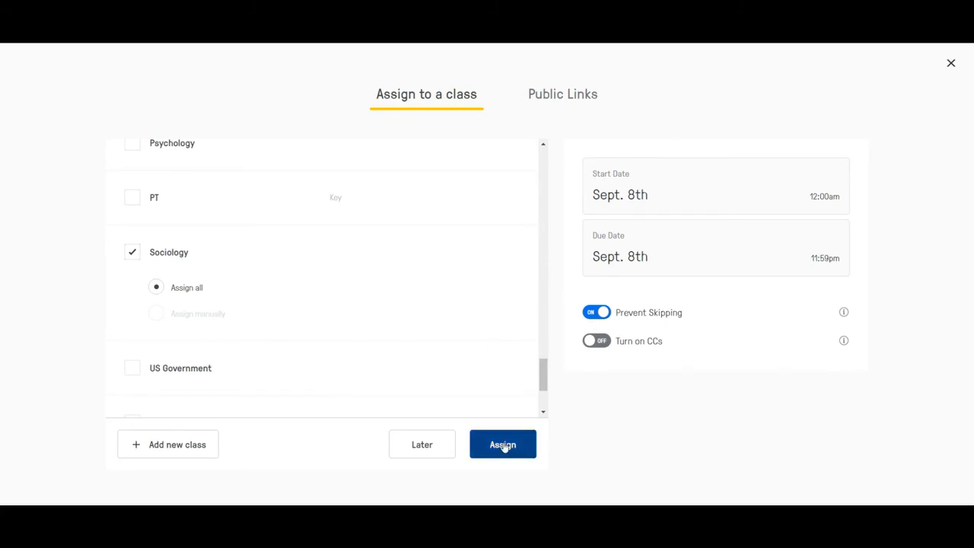
Assign the video to Sociology and check the signed-in school account.
{"action": "left_click", "coordinate": [503, 444]}
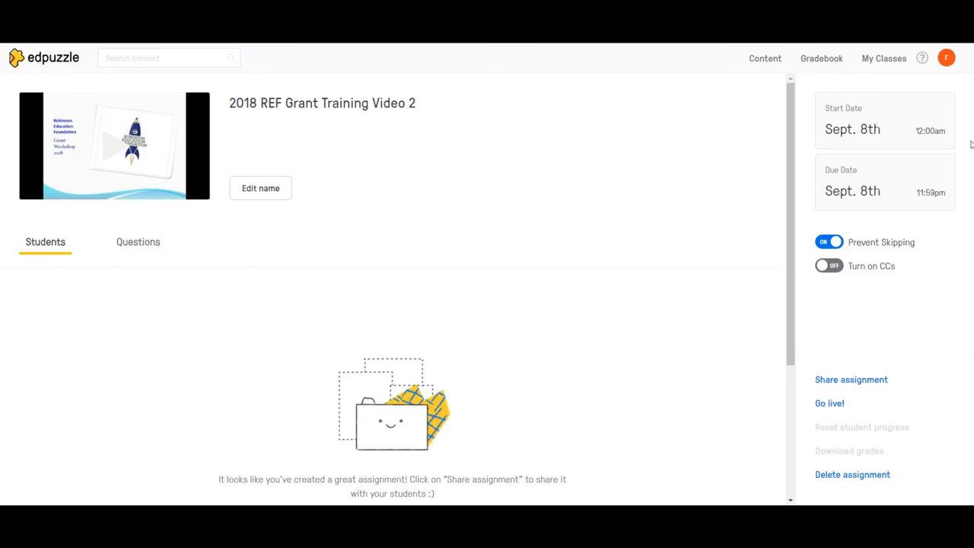
{"action": "left_click", "coordinate": [954, 58]}
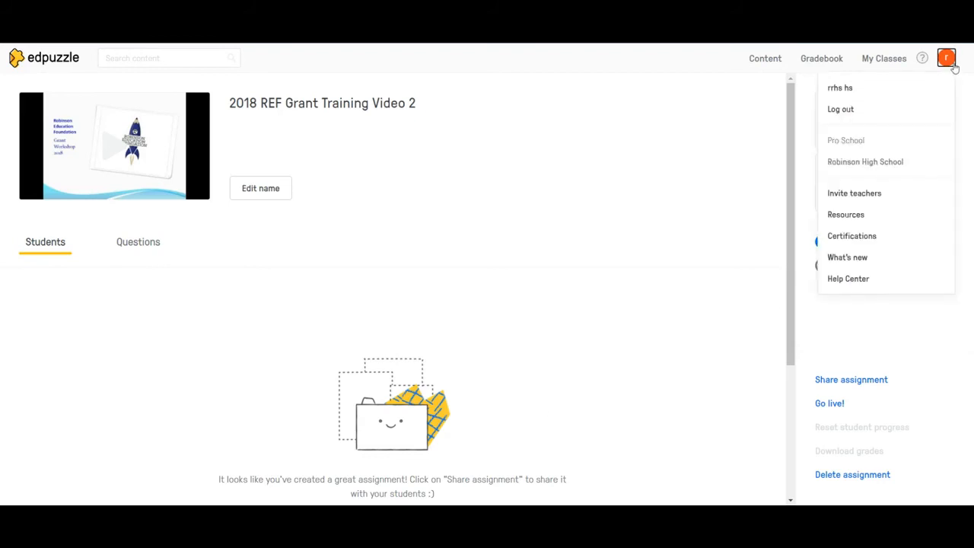
{"action": "mouse_move", "coordinate": [305, 305]}
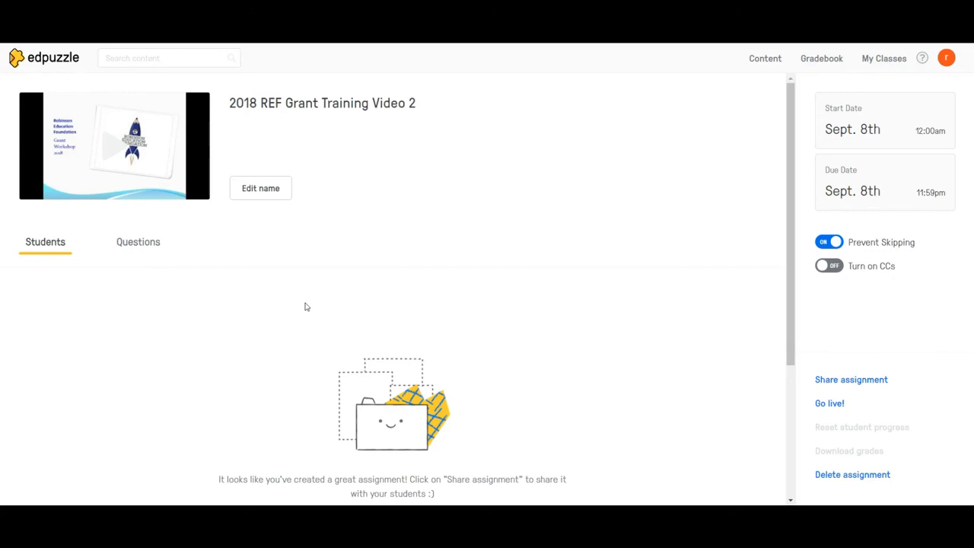
{"action": "mouse_move", "coordinate": [844, 379]}
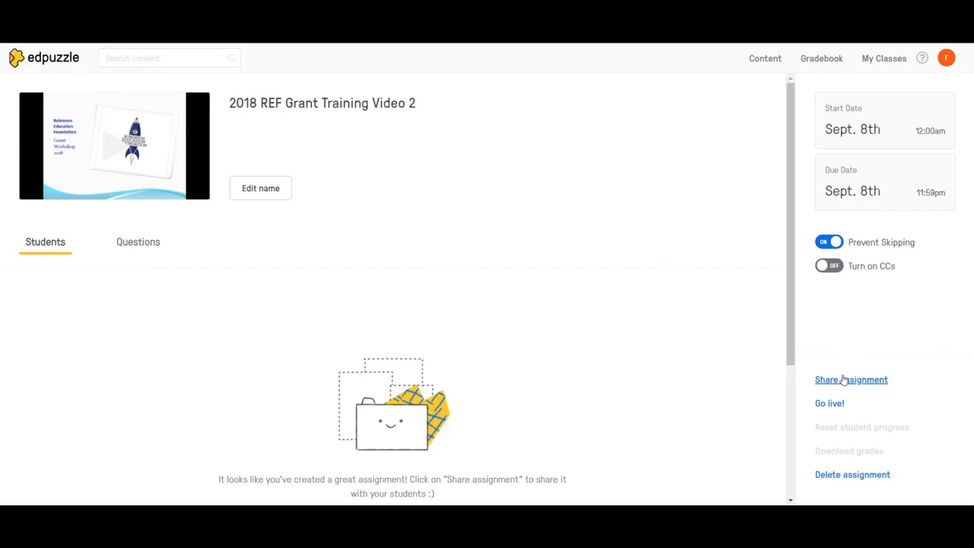
Share the assignment with embed size set to Large and copy the code.
{"action": "left_click", "coordinate": [851, 380]}
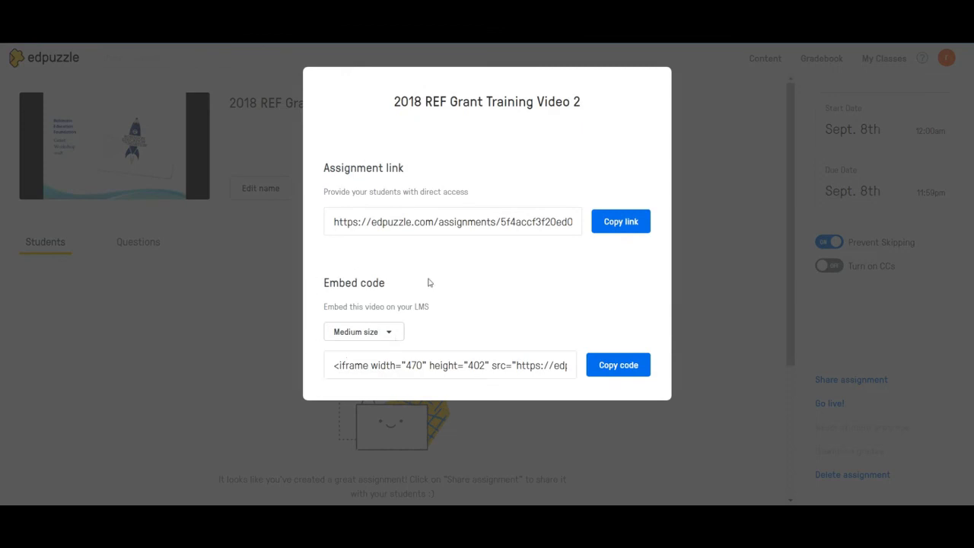
{"action": "mouse_move", "coordinate": [325, 307]}
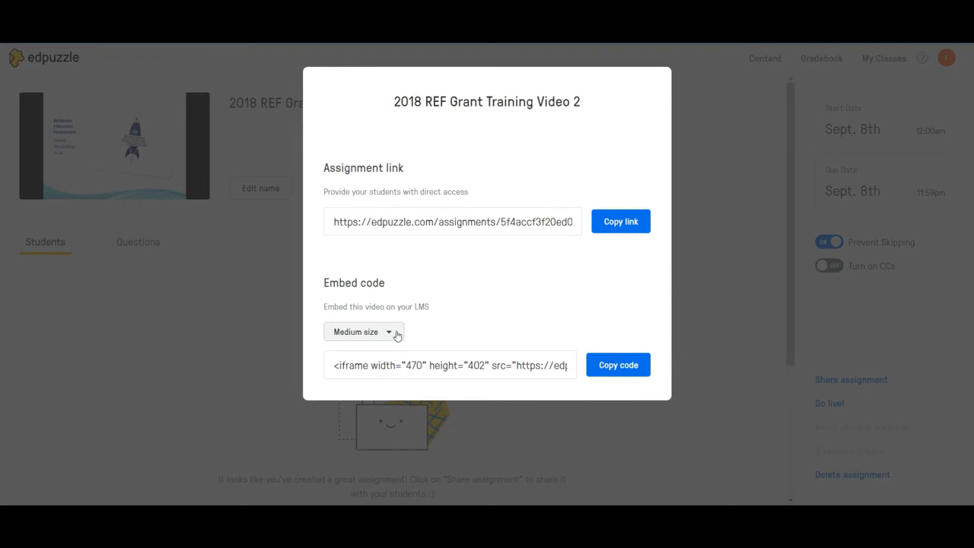
{"action": "mouse_move", "coordinate": [400, 334]}
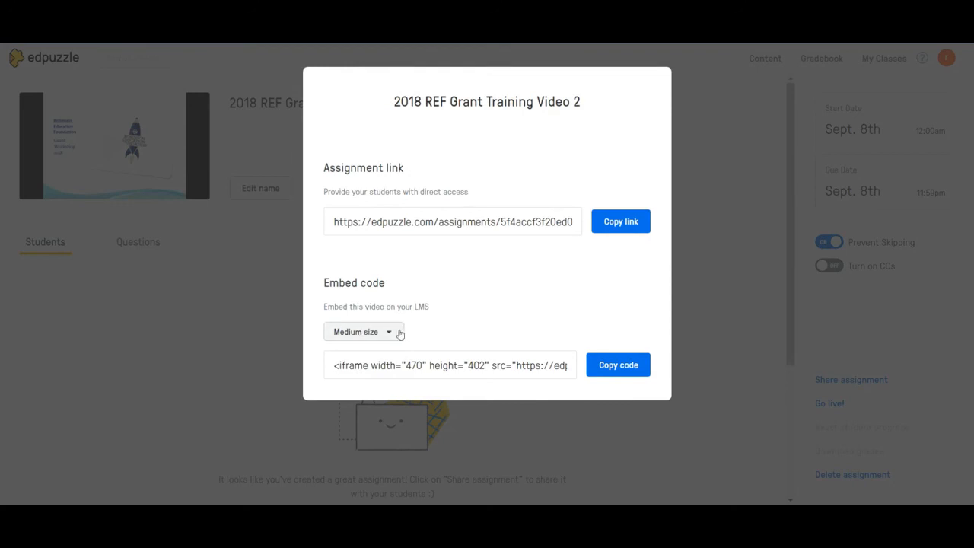
{"action": "left_click", "coordinate": [362, 331]}
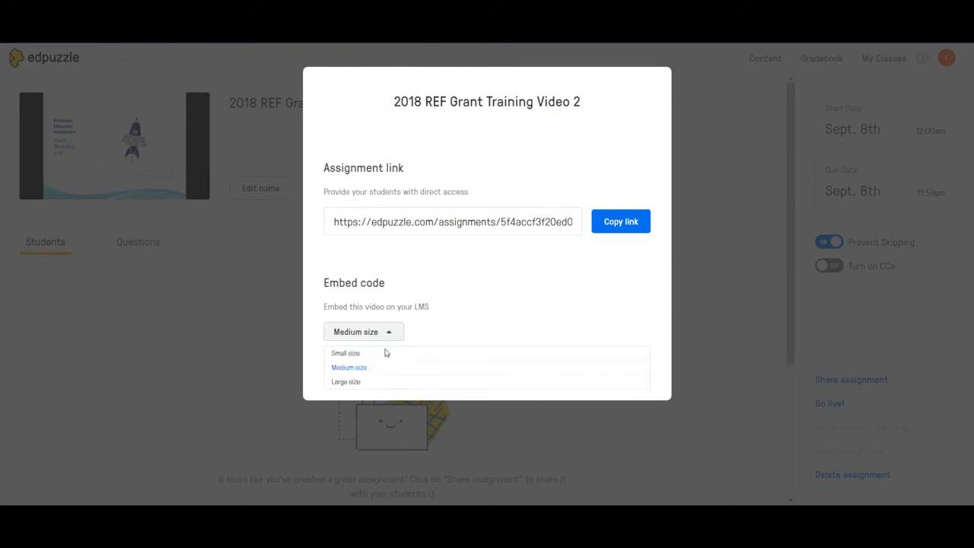
{"action": "left_click", "coordinate": [345, 381]}
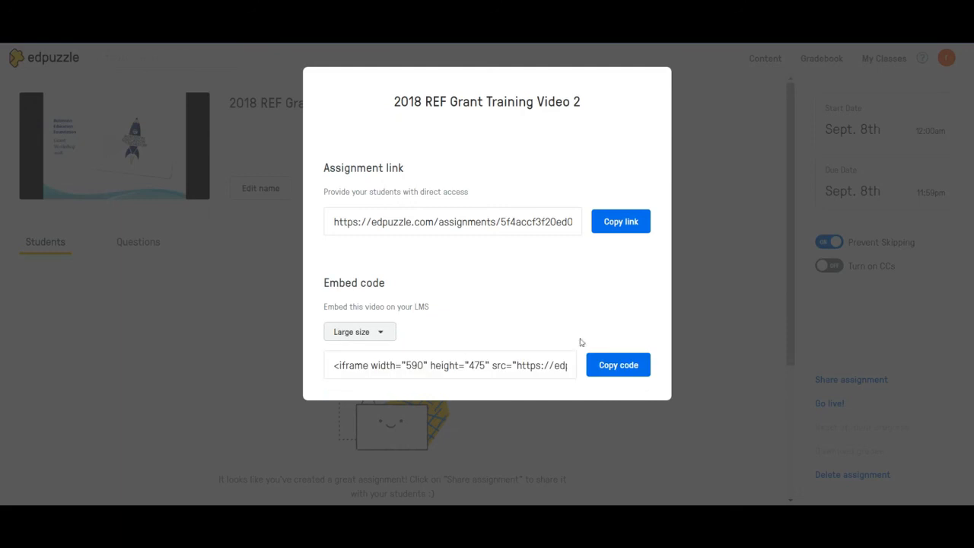
{"action": "left_click", "coordinate": [618, 364]}
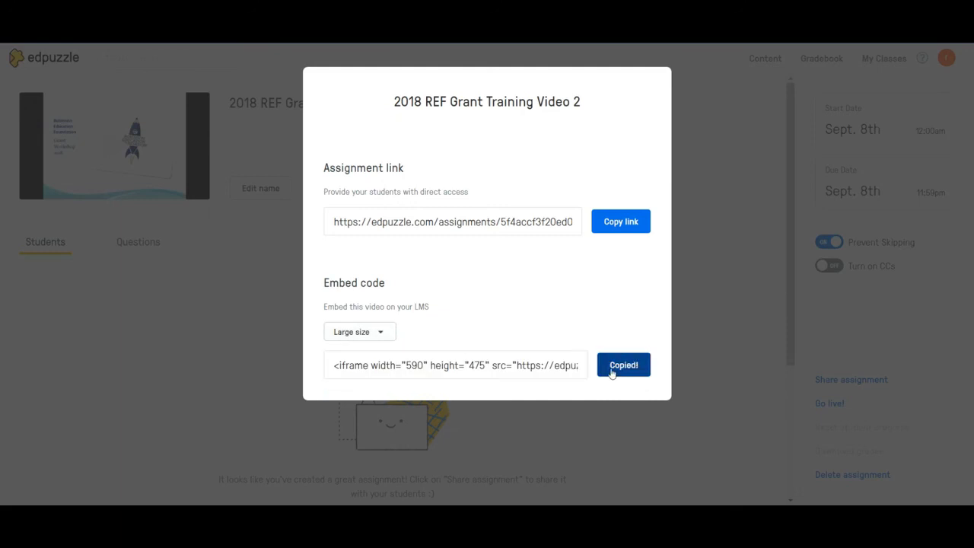